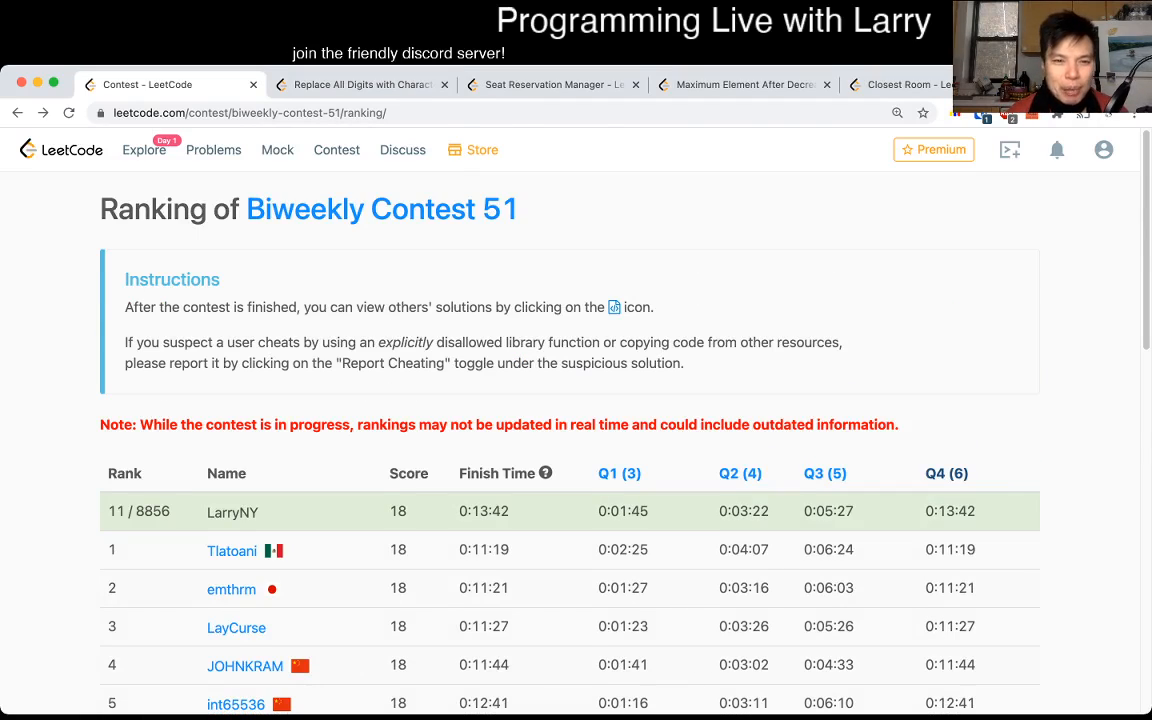
Step: Switch from the contest rankings to the Replace All Digits with Characters problem
left_click(360, 84)
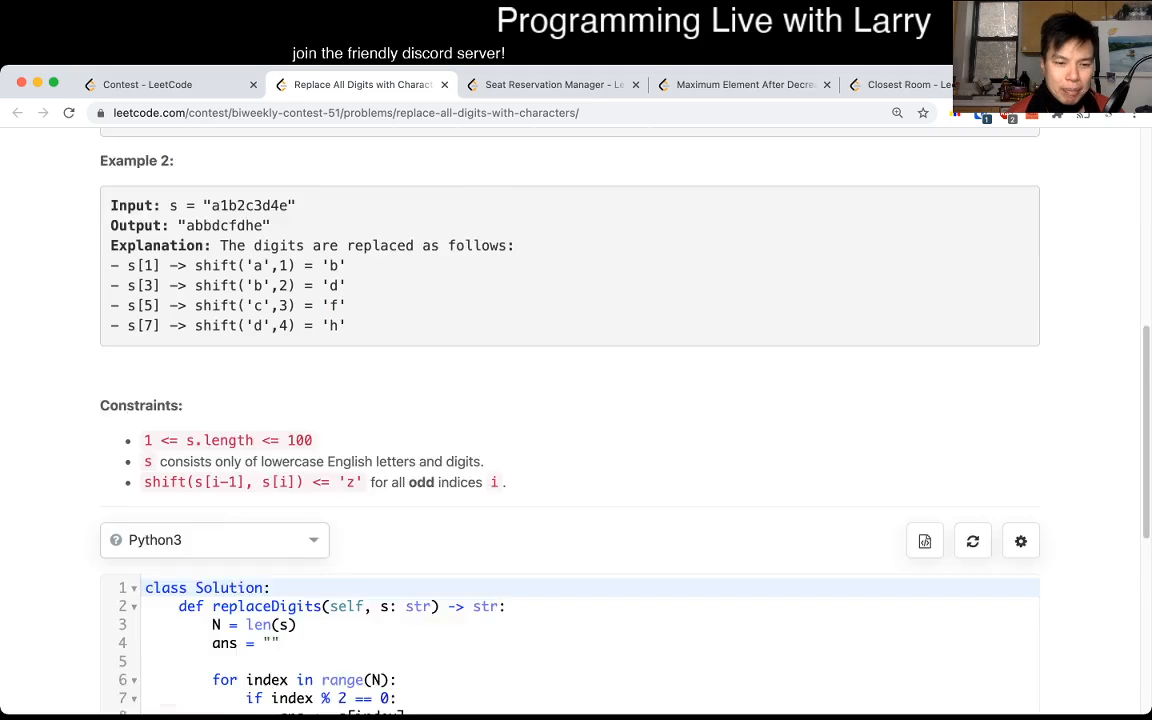
scroll("down", 3)
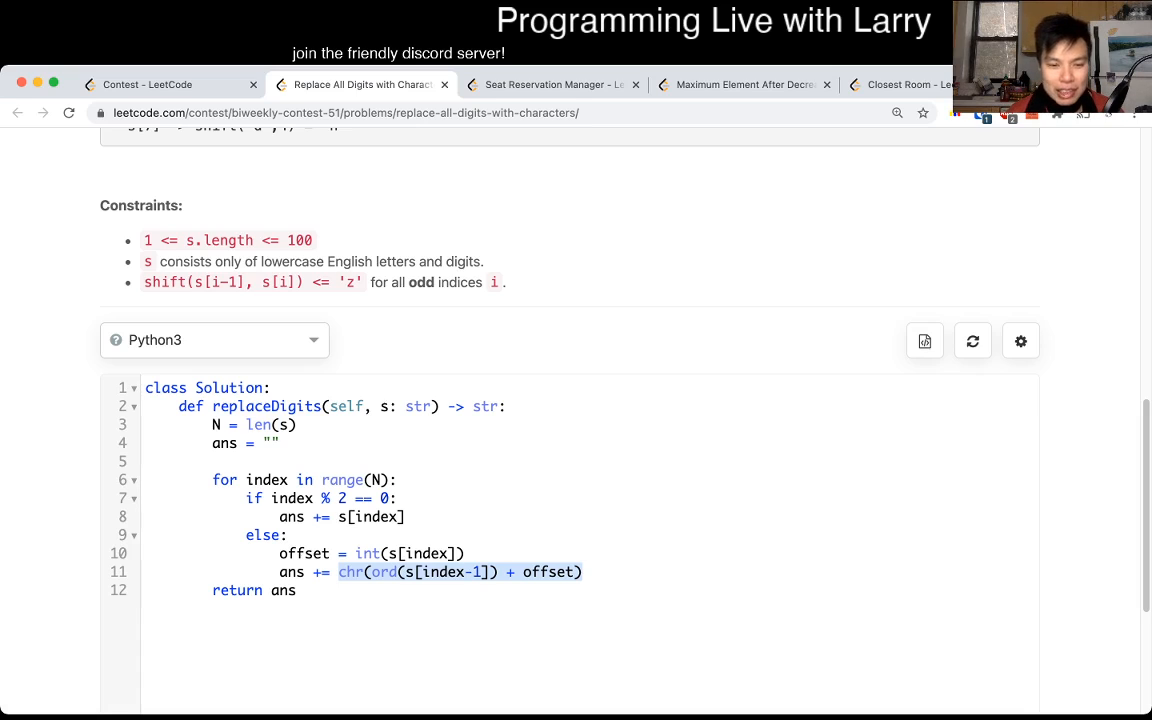
left_click_drag(212, 444, 296, 590)
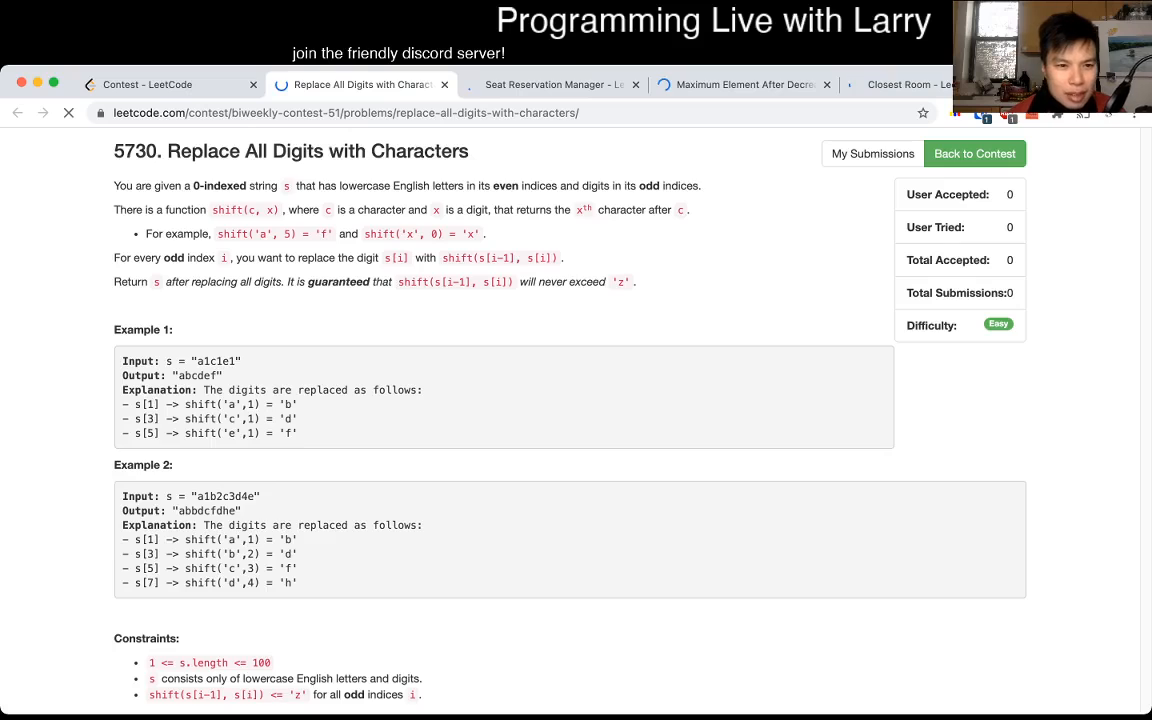
Step: Scroll the reloaded problem page down to the empty Python3 replaceDigits stub
scroll("down", 3)
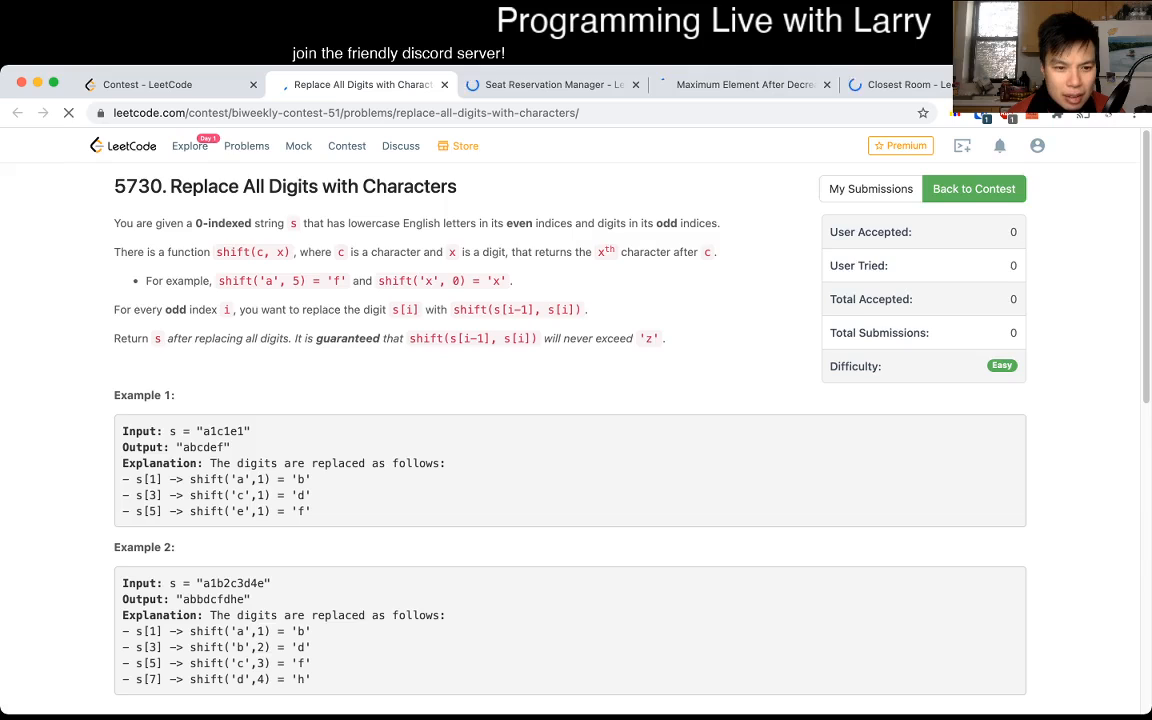
scroll("down", 3)
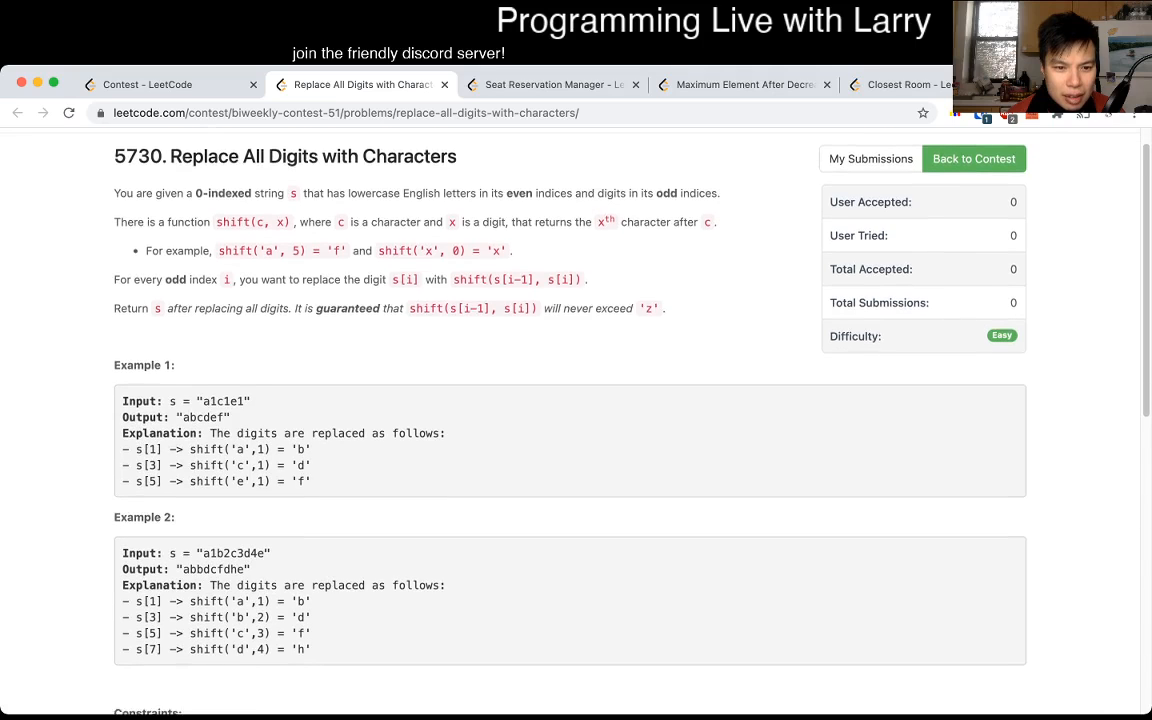
scroll("down", 3)
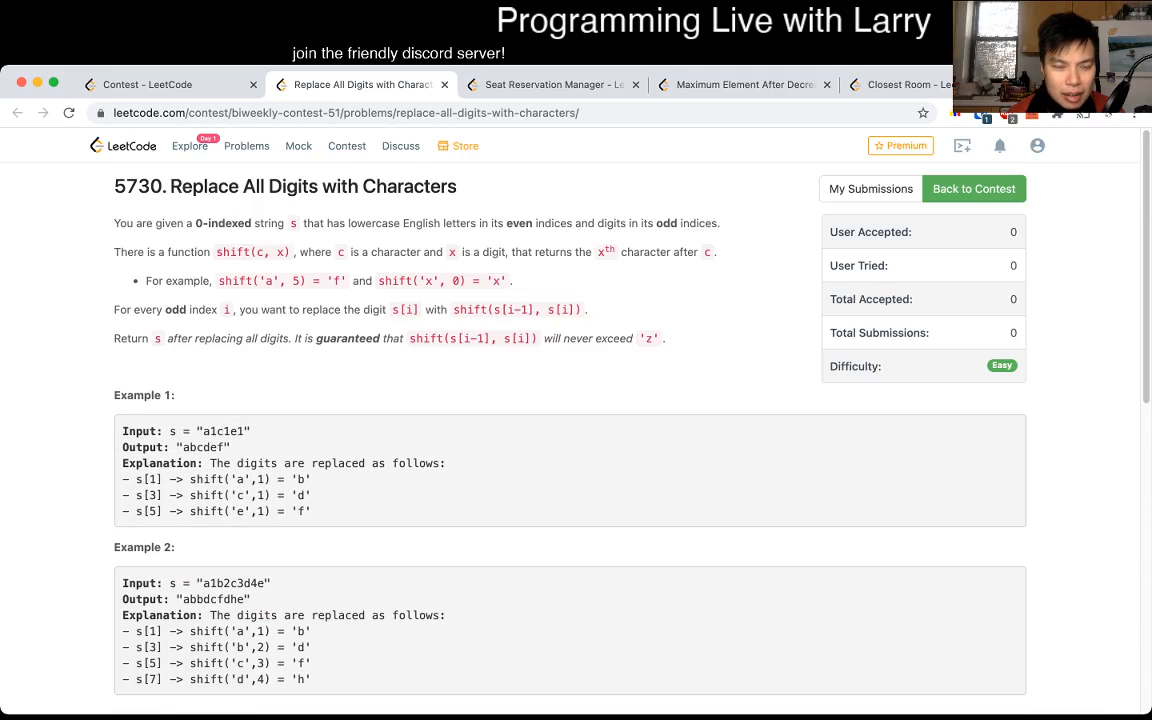
scroll("down", 3)
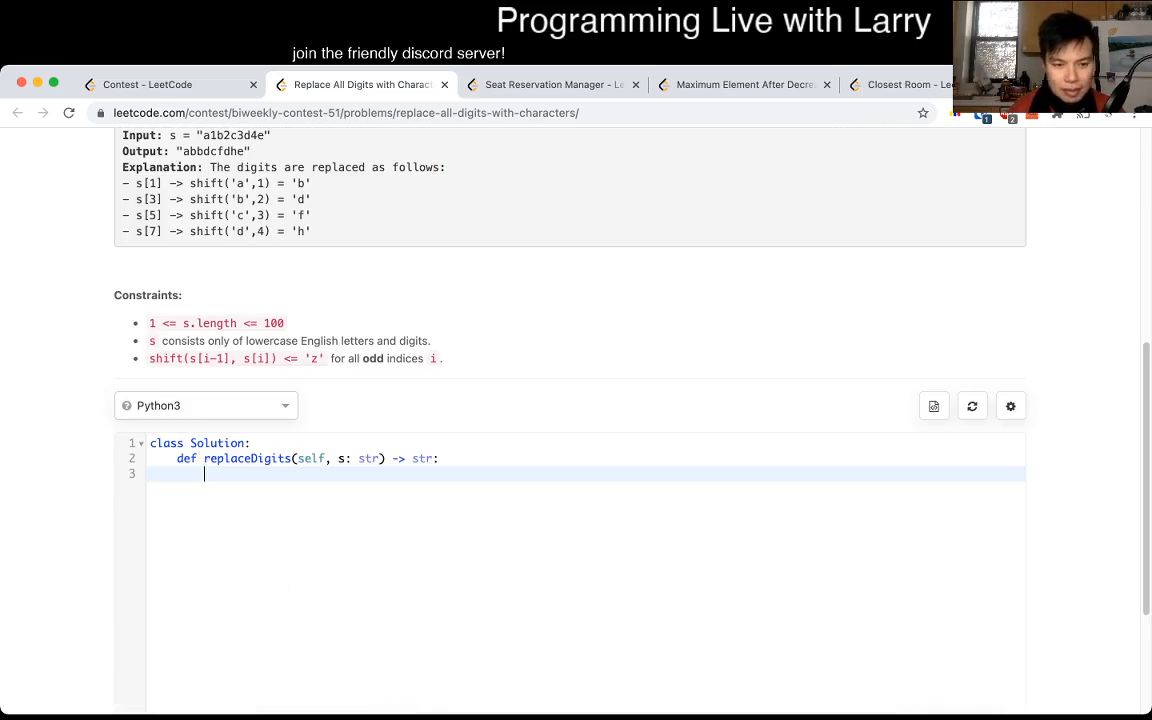
Step: Initialise ans and loop over index in range(len(s)) with an index % 2 check
type("ans =")
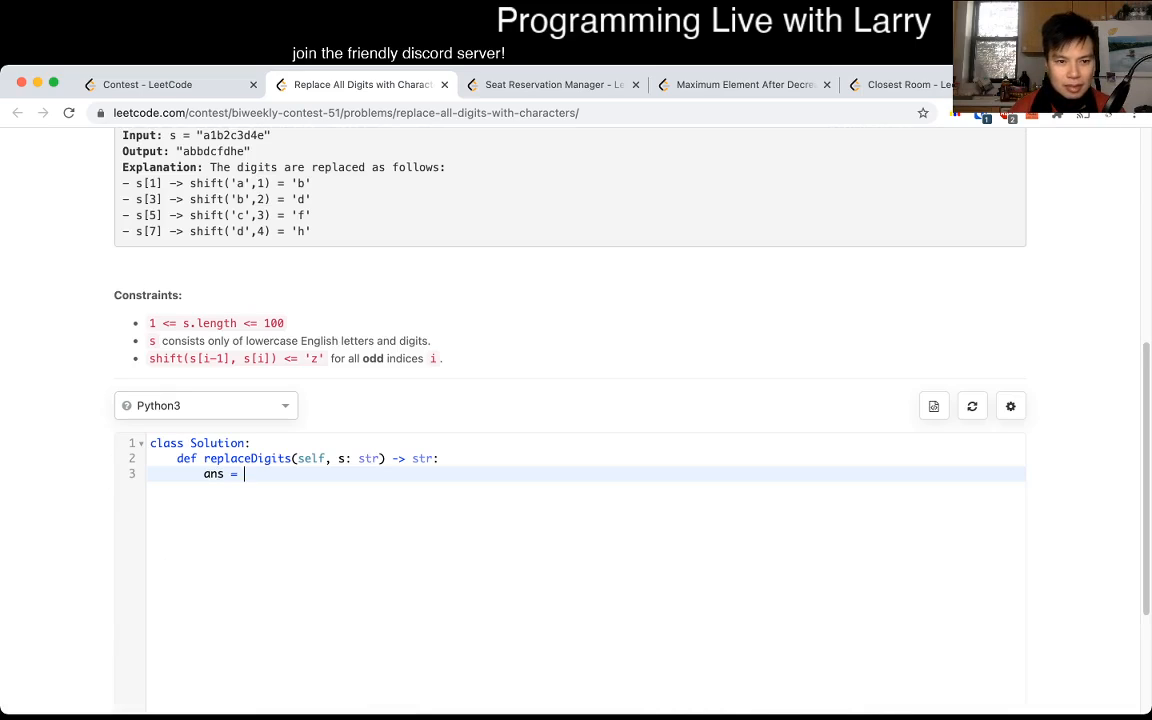
type("or")
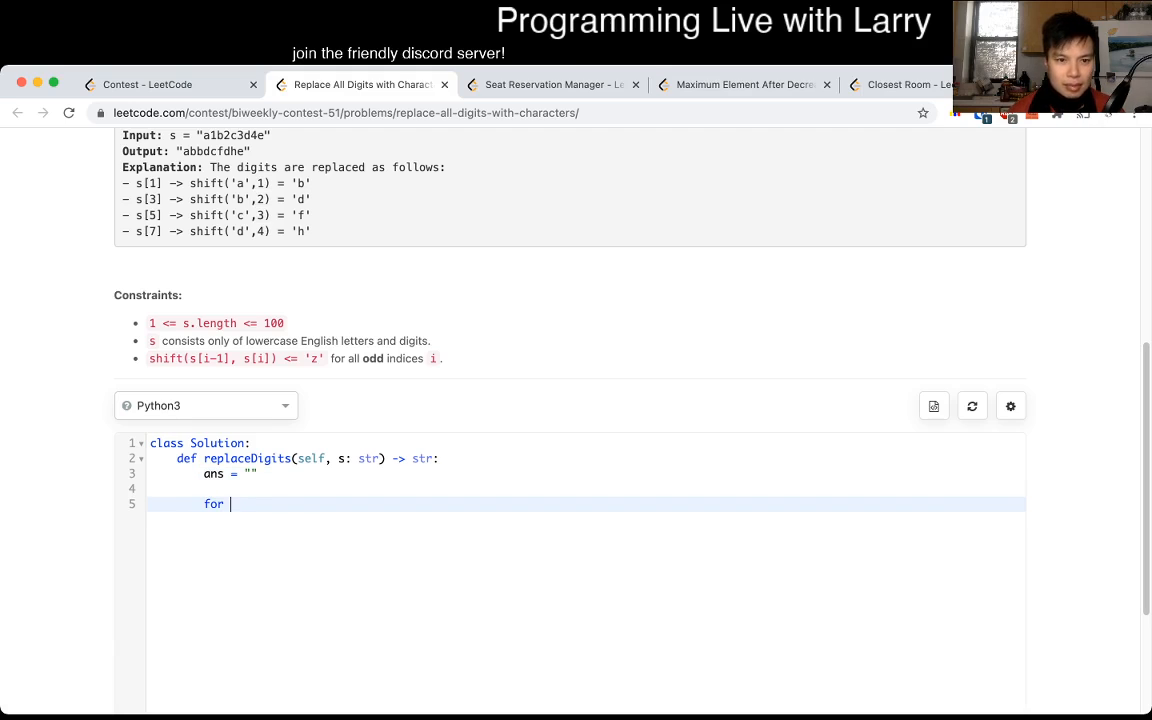
scroll("down", 3)
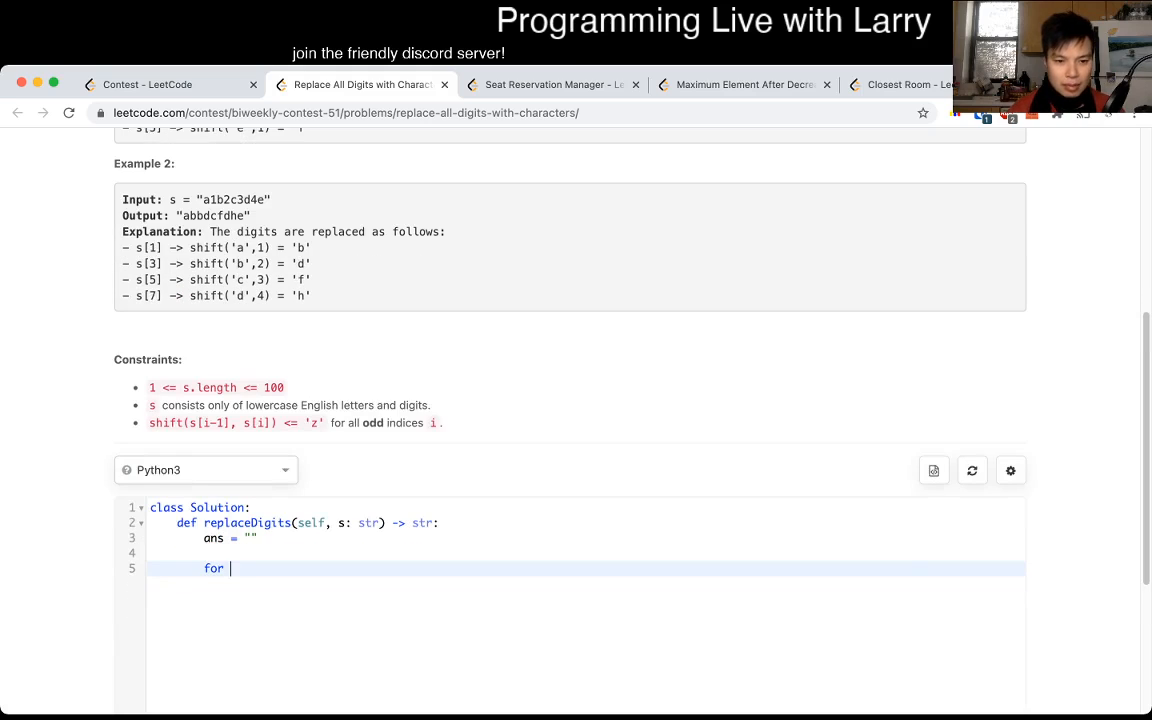
type("index in range(N):")
type("N =")
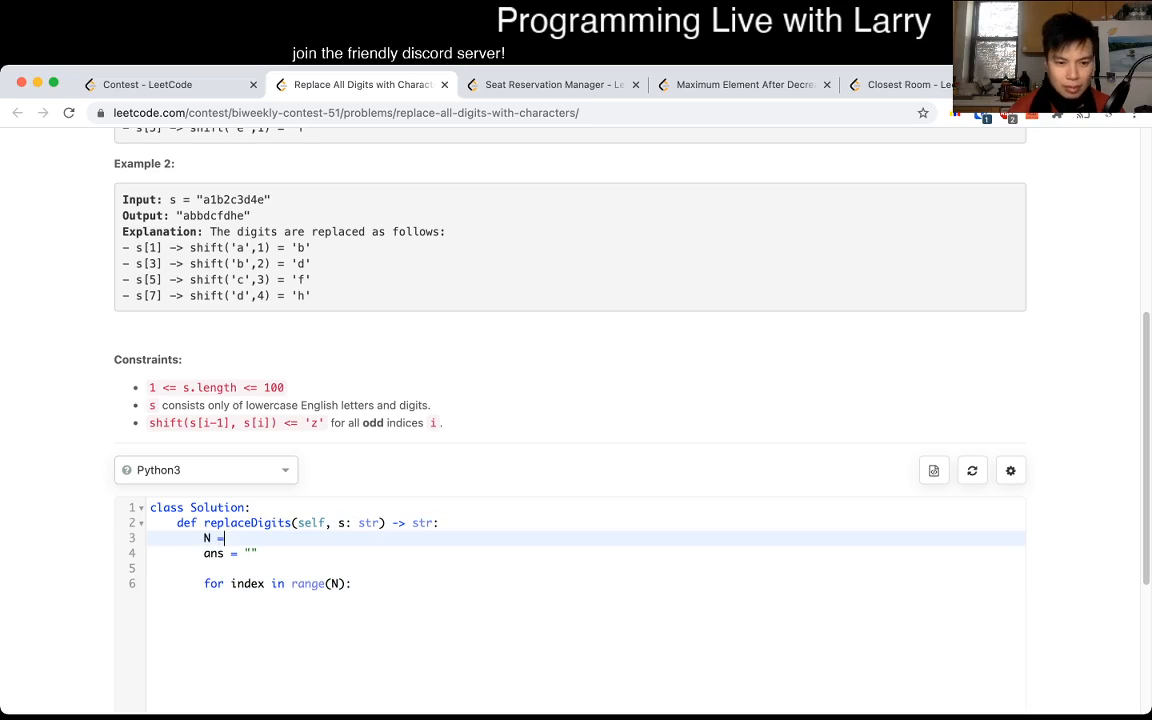
type("len(s)")
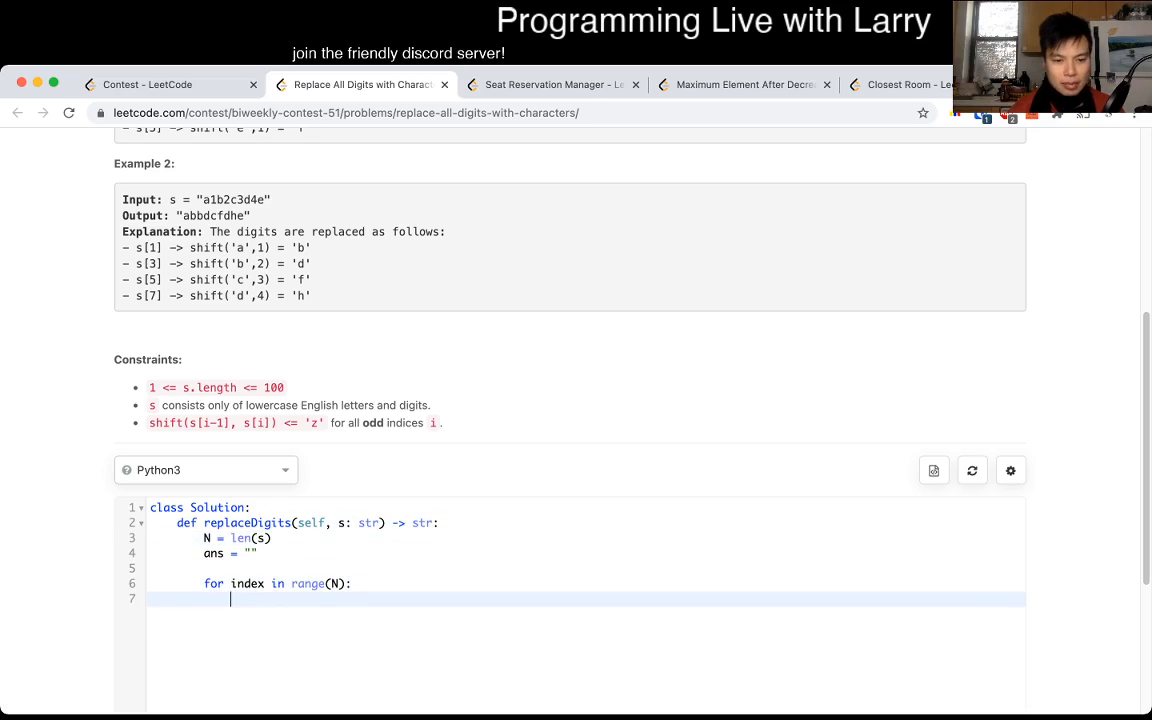
type("if index % 2 == 0:")
type("ans +=")
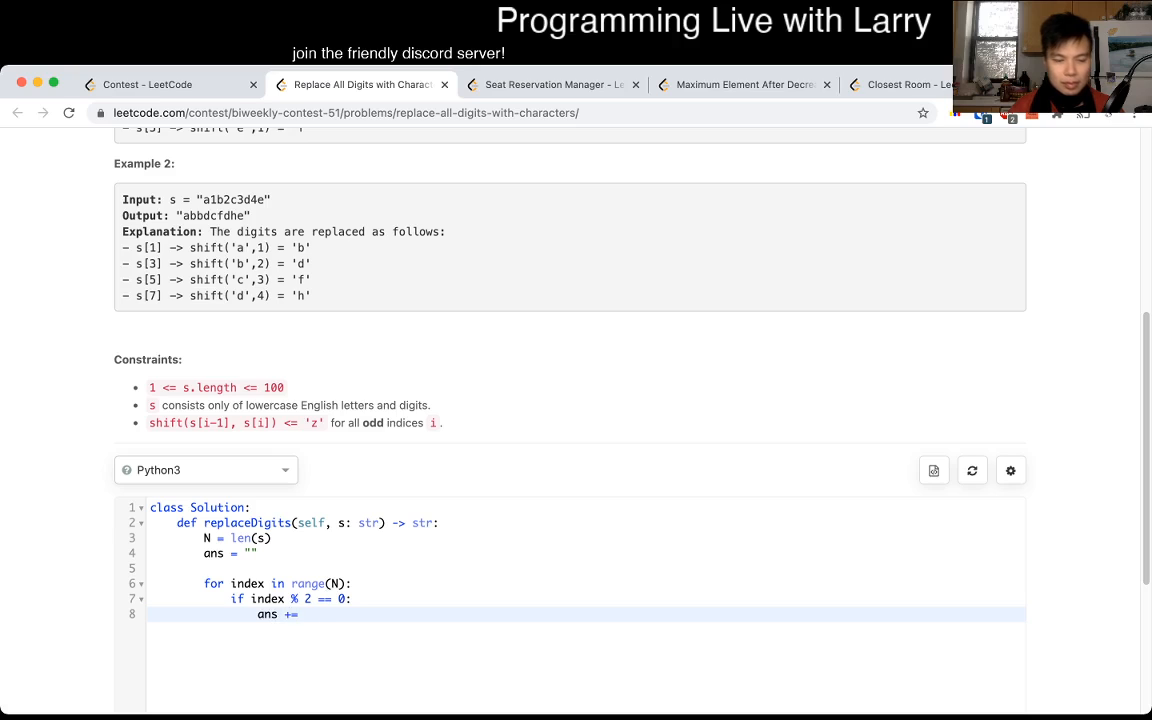
Step: Keep s[index] for even indices, else append chr(ord(s[index]) + offset), and return ans
type("s[index]")
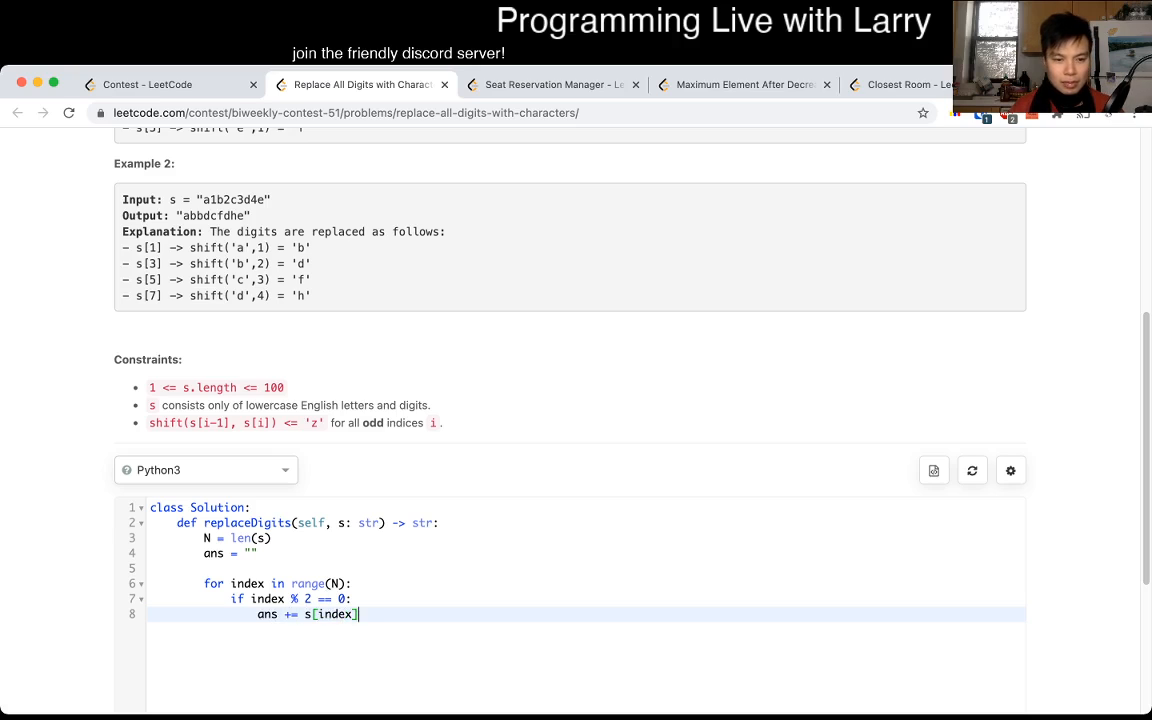
type("else:")
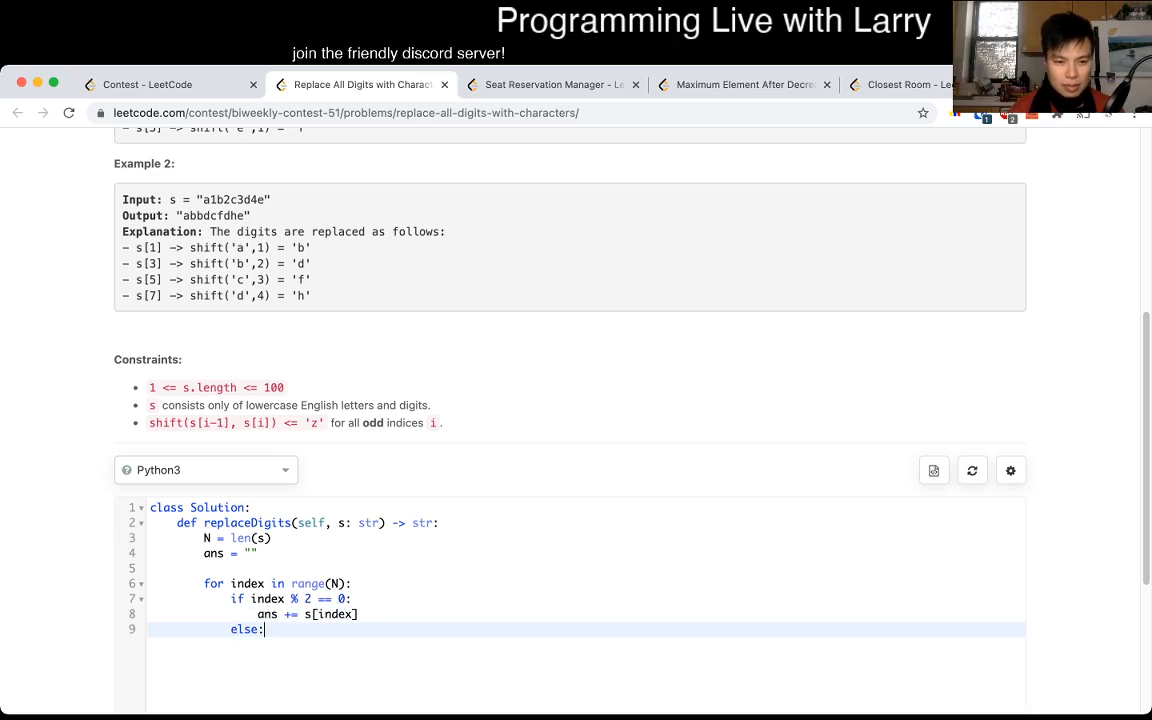
type("s[]")
type("ans +=")
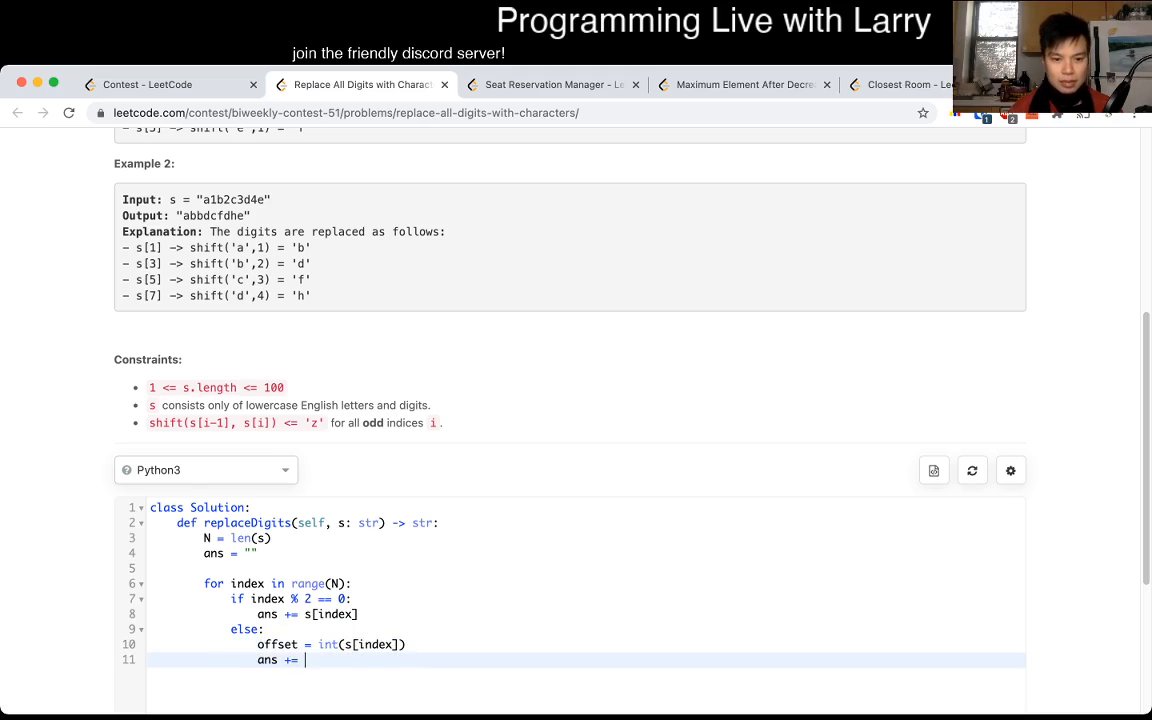
type("ord(s[index])")
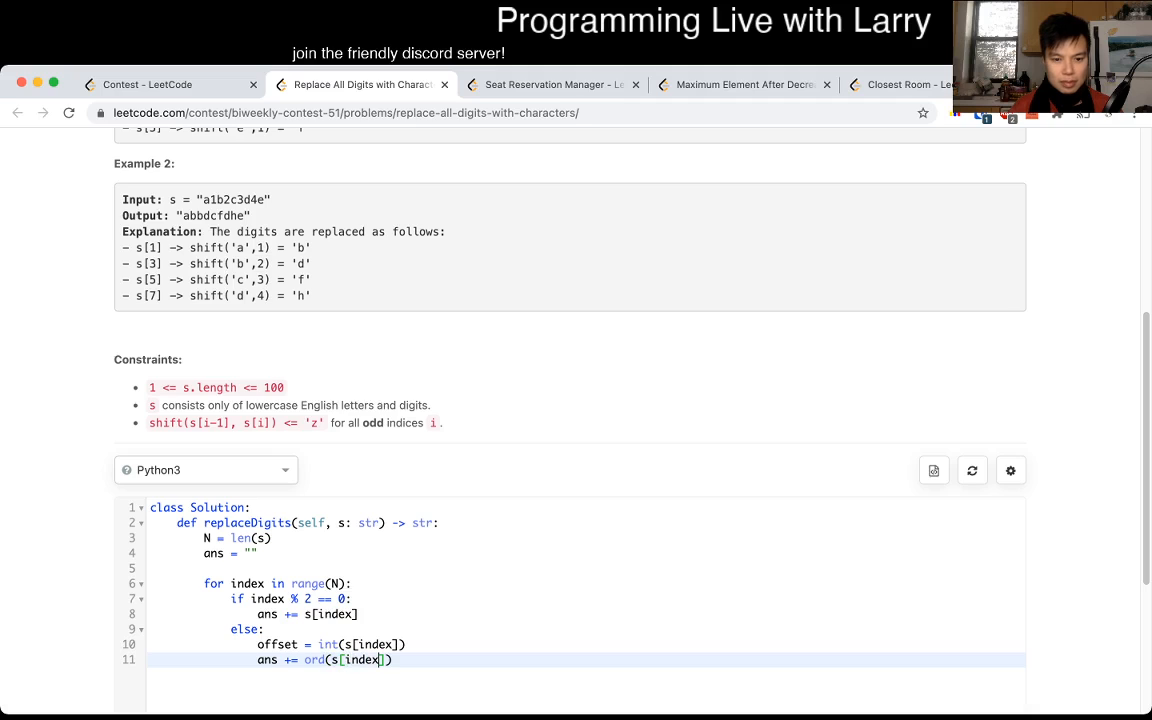
type("+ offset")
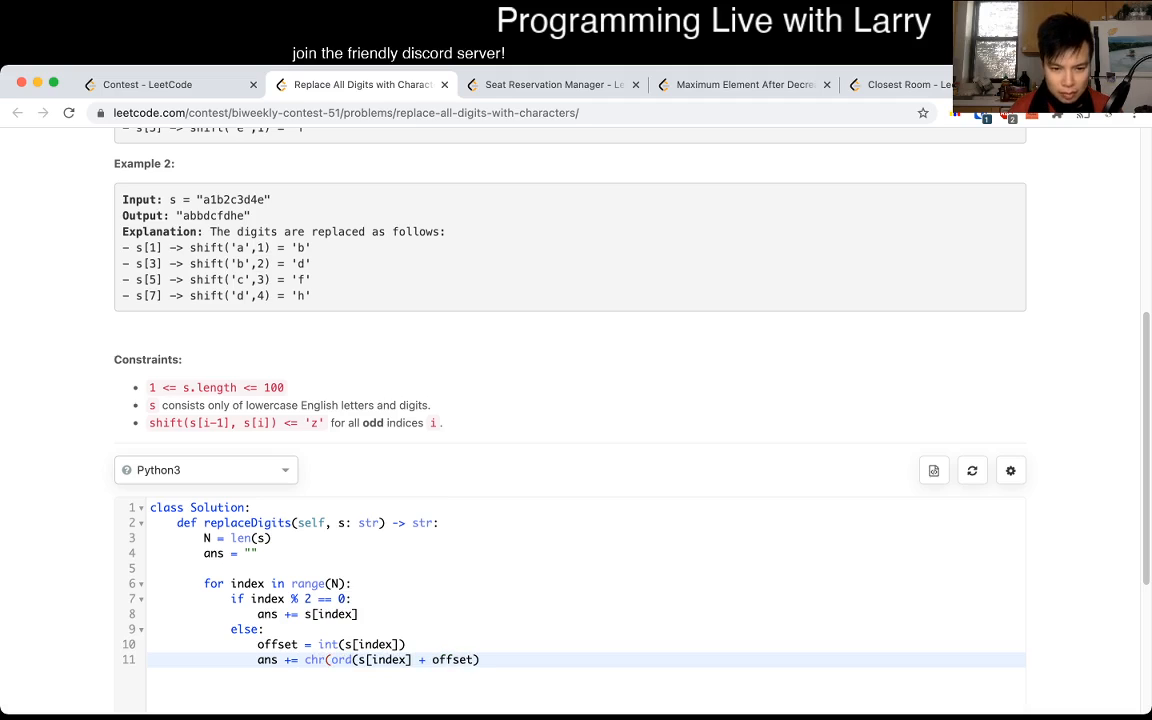
left_click(420, 660)
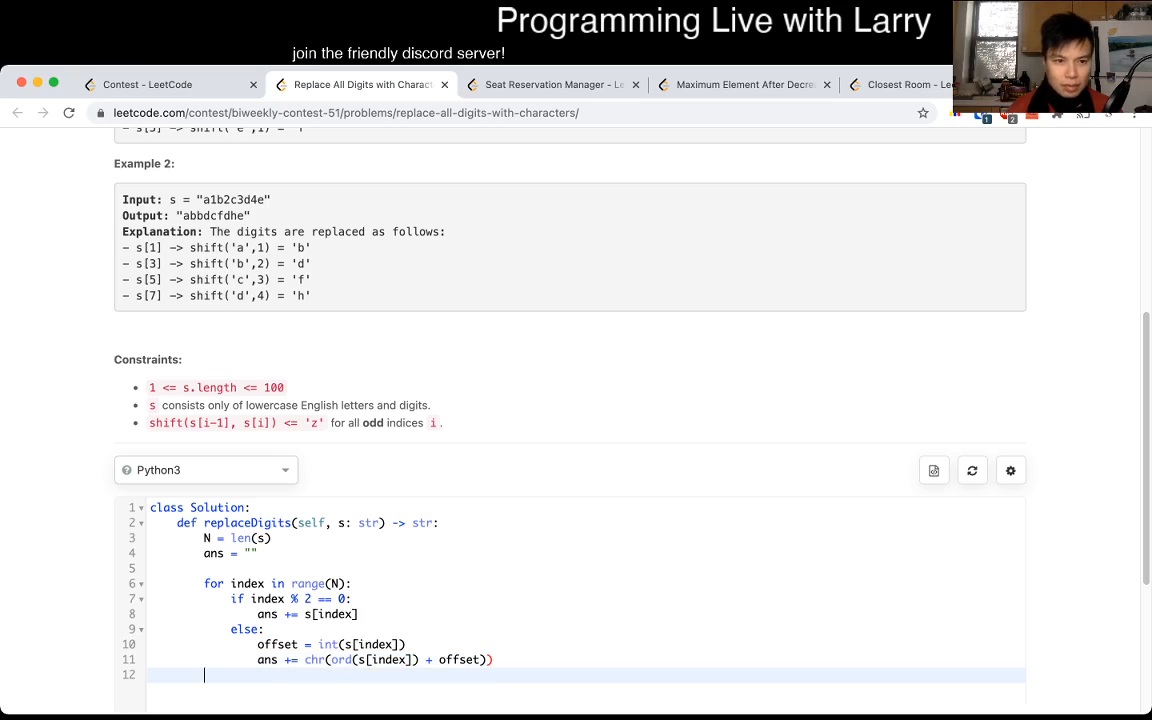
type("return ans")
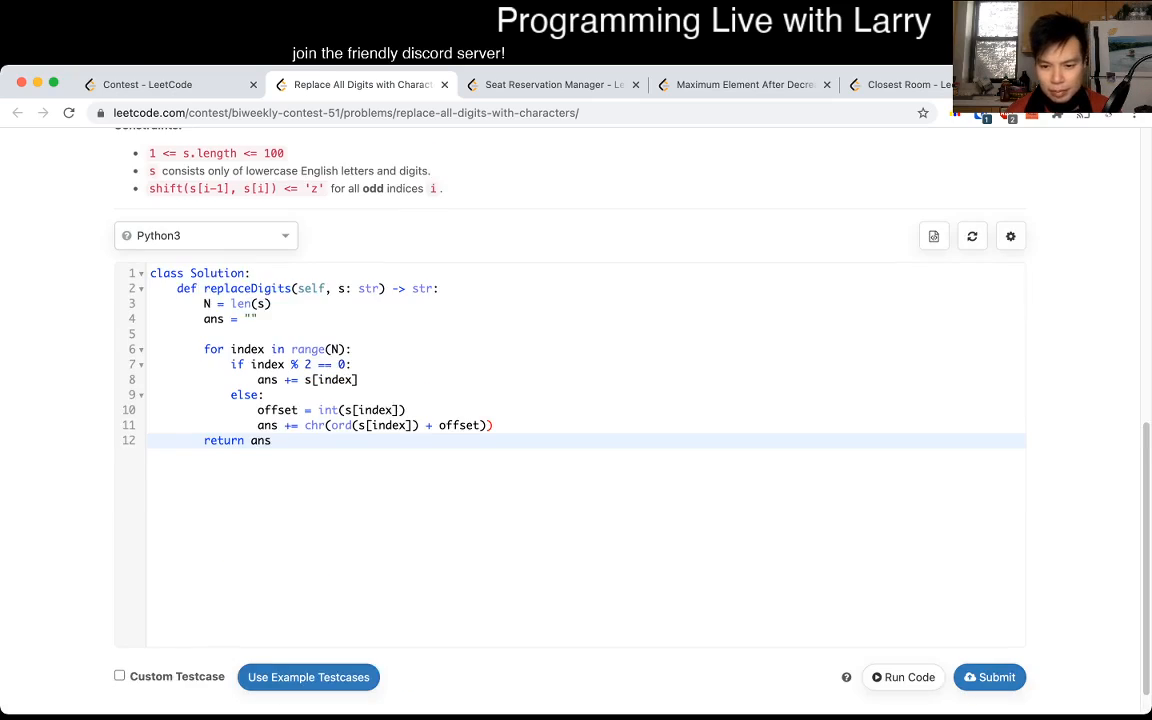
Step: Run on custom testcases a1c1e1 and a1b2c3d4e, hit a SyntaxError, and move to line 11 to fix it
left_click(120, 502)
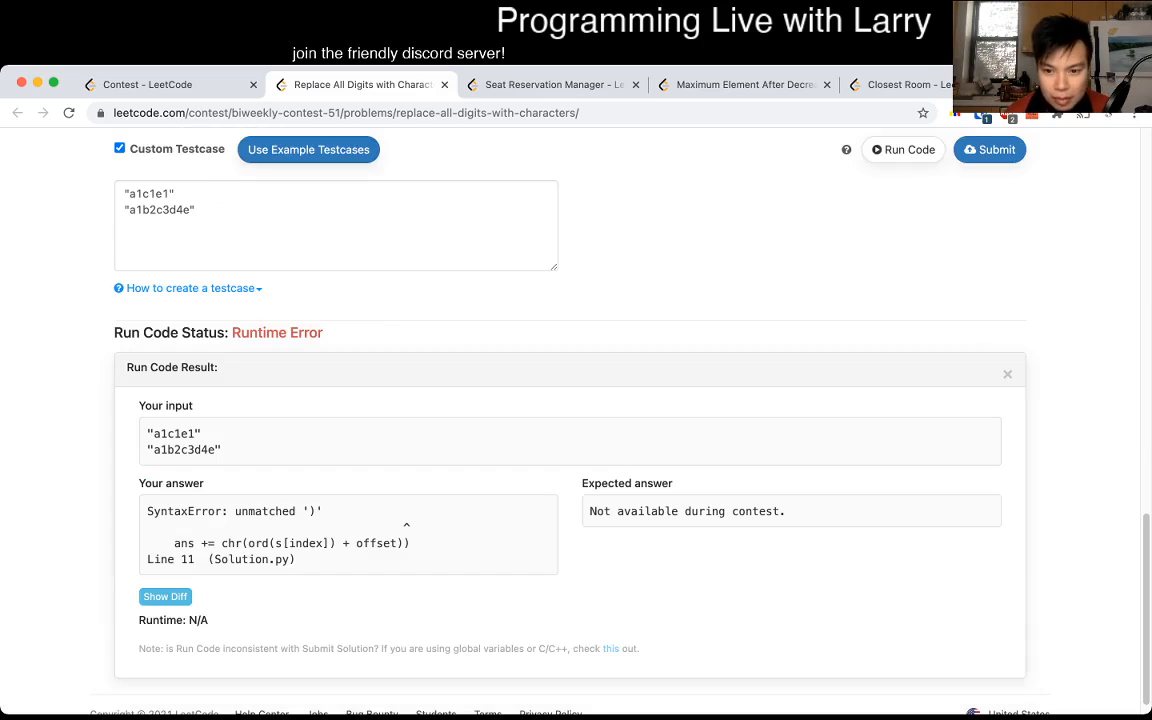
left_click(988, 148)
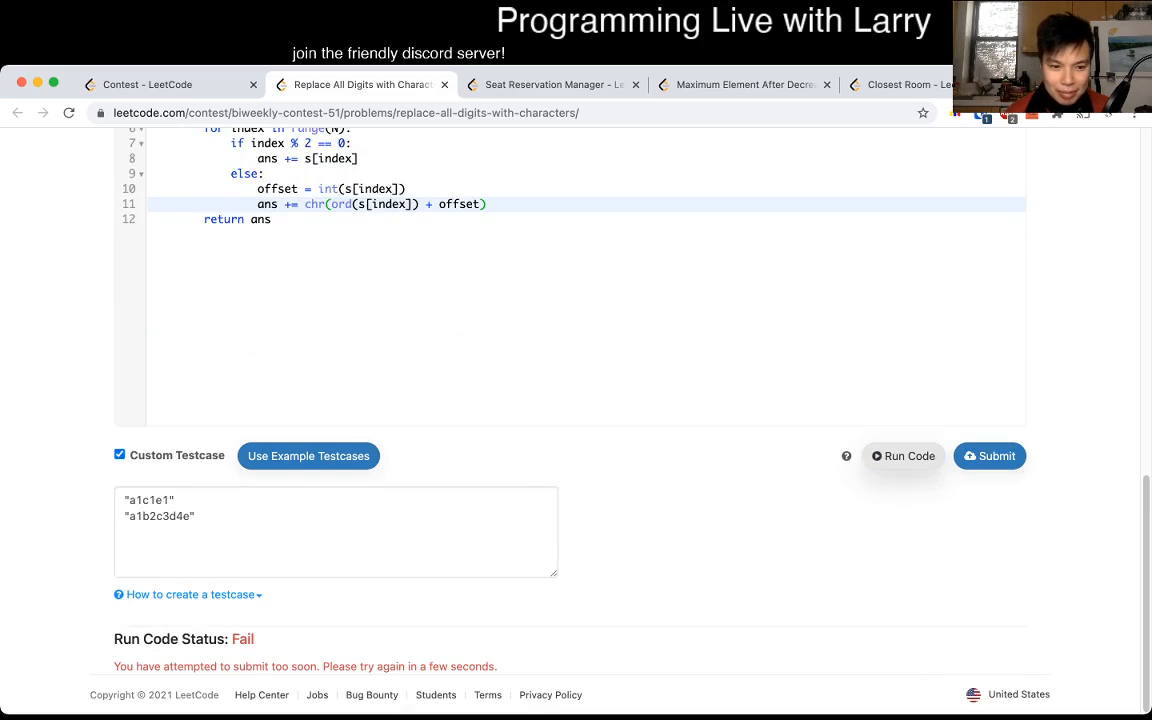
left_click(902, 456)
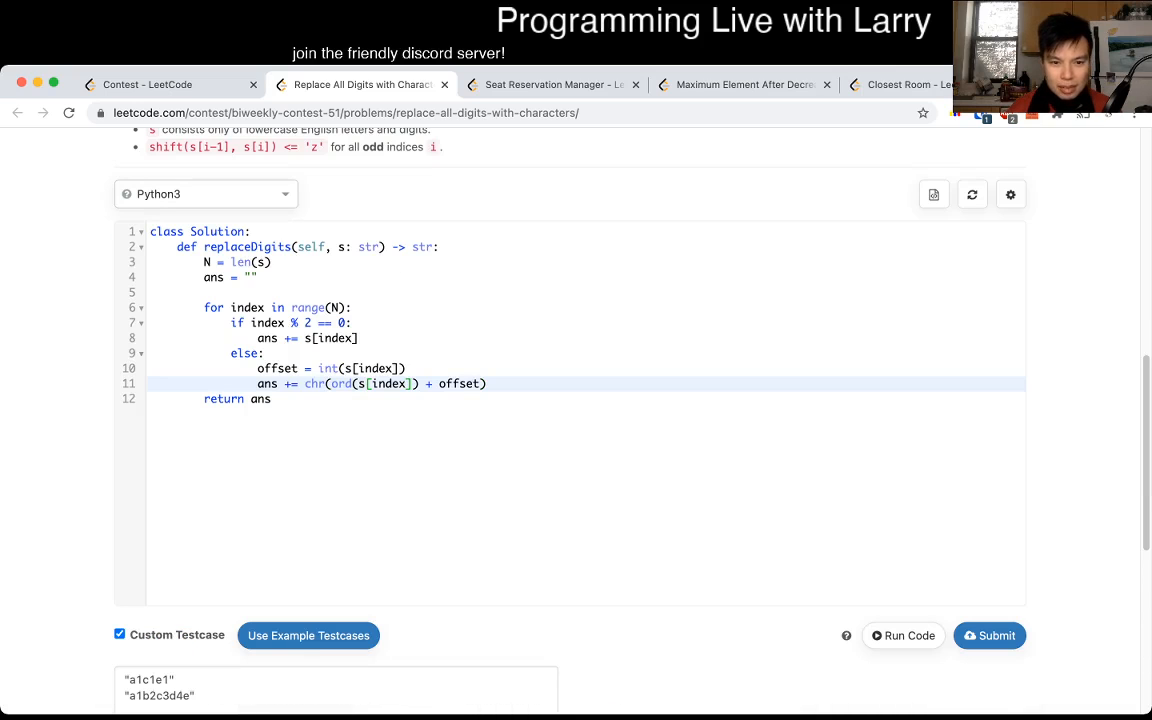
Step: Shift from s[index-1] on line 11 and rerun the custom testcases to a Finished status
type("-1")
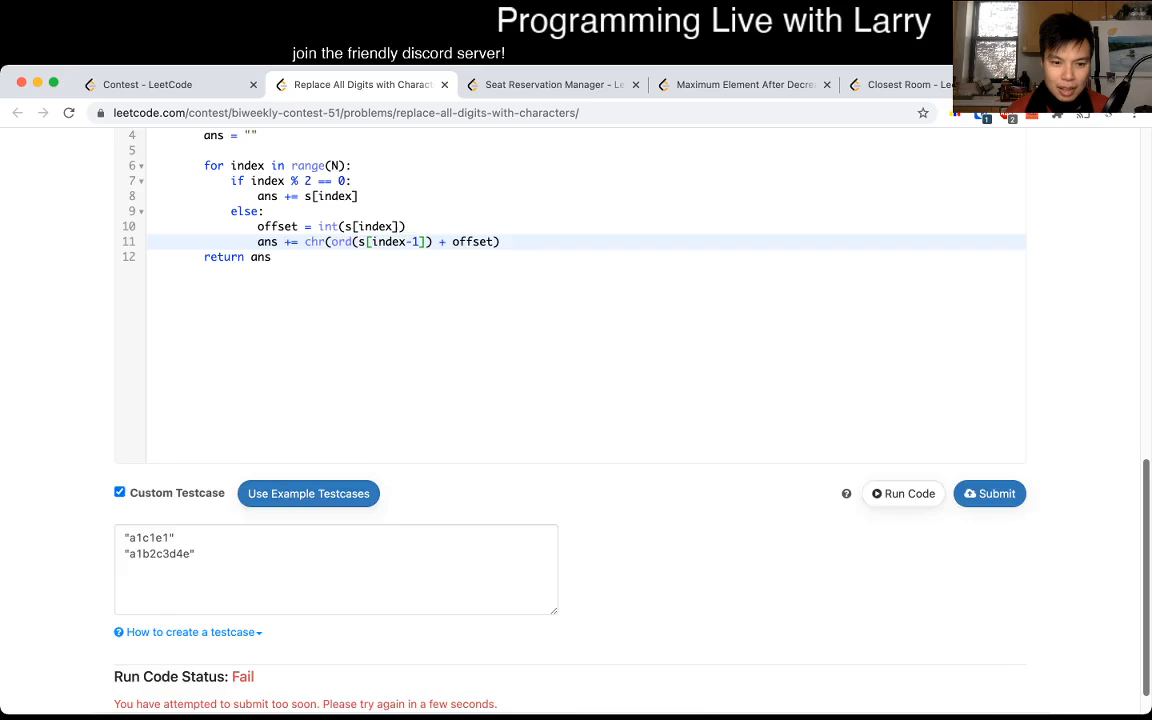
left_click(904, 492)
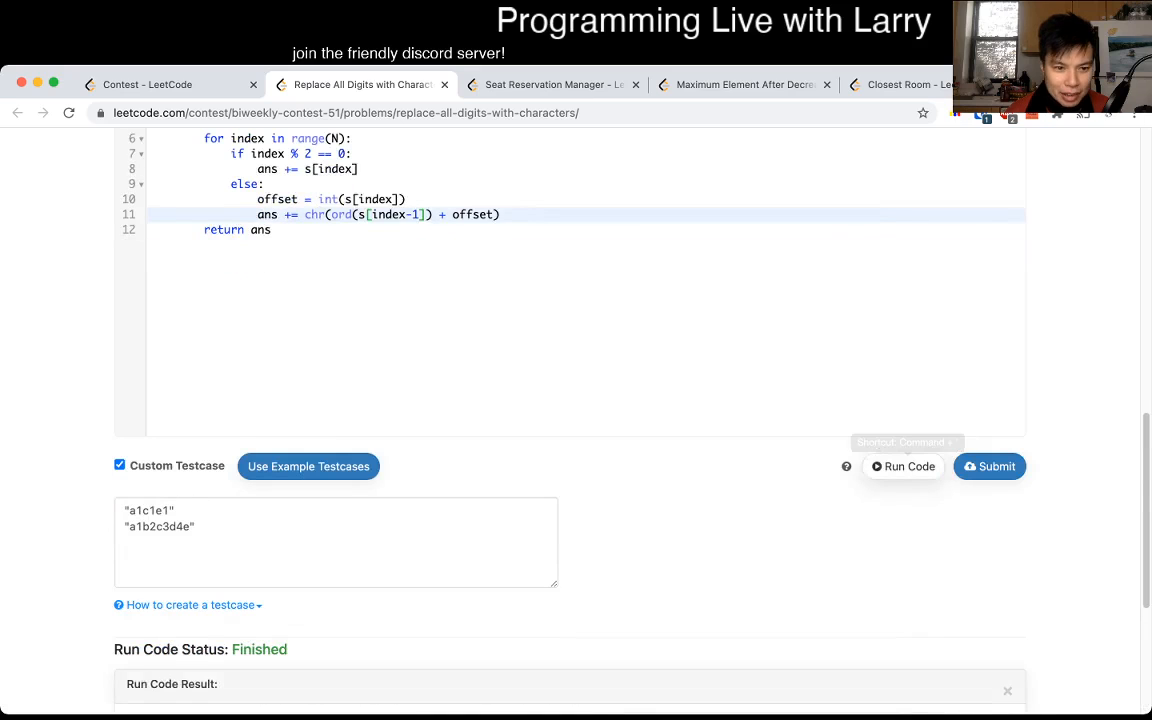